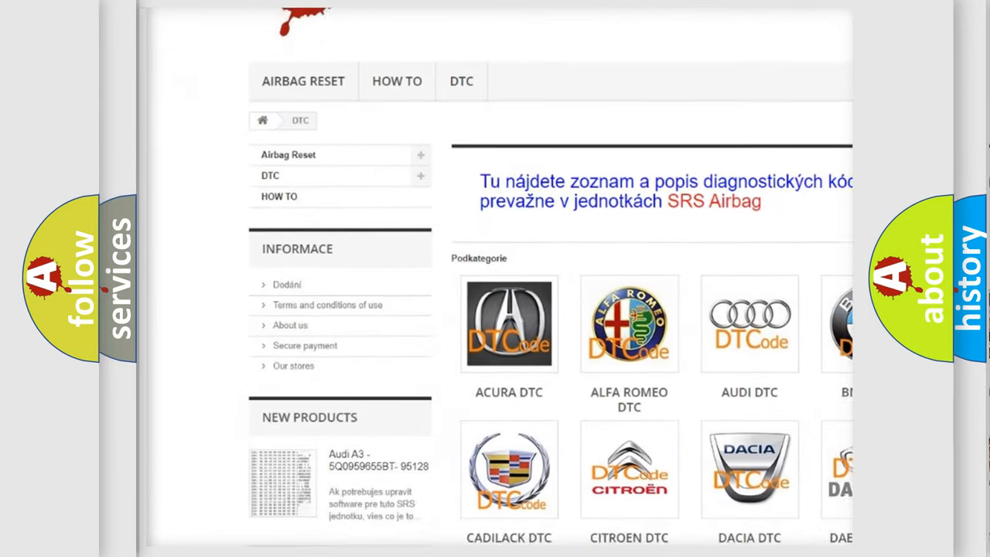
scroll(down, 3)
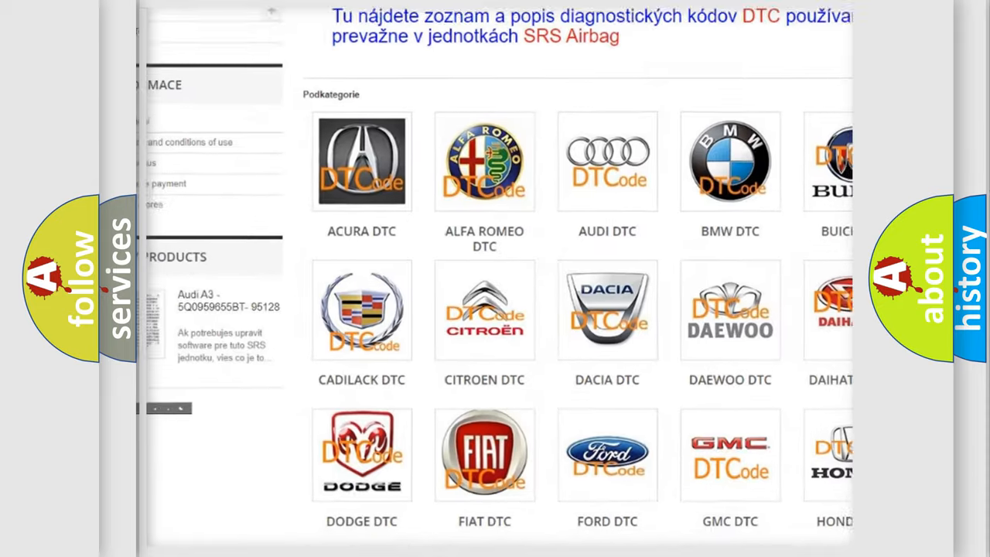
scroll(down, 3)
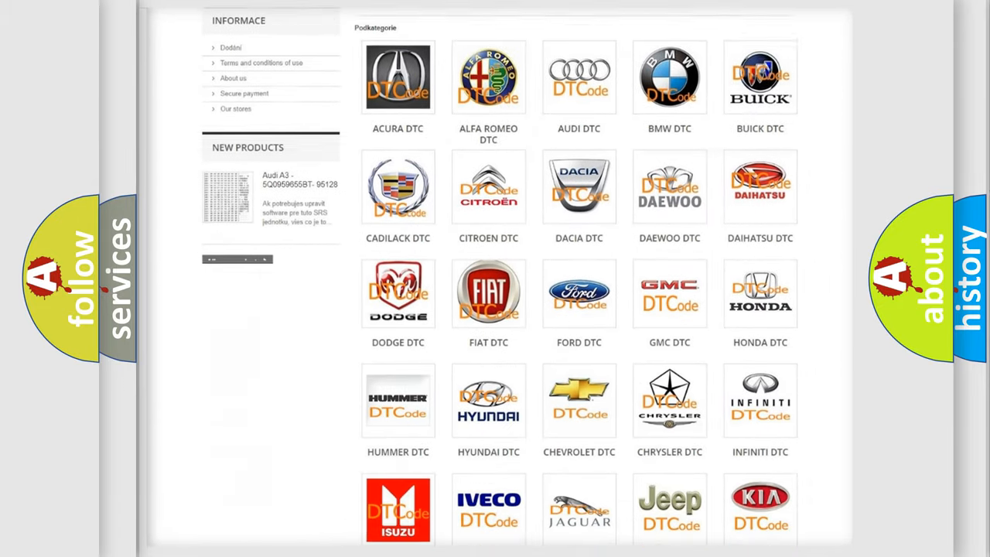
scroll(down, 3)
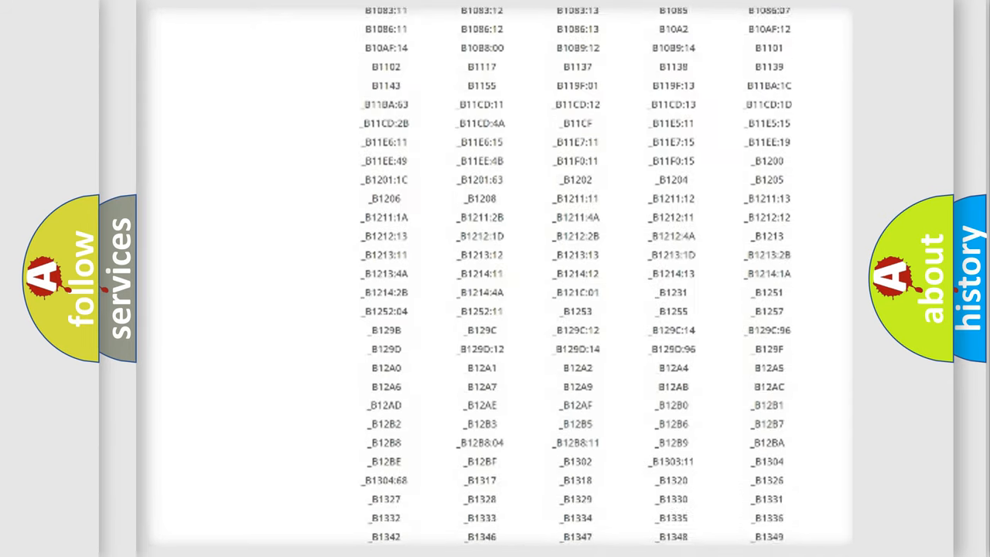
scroll(down, 3)
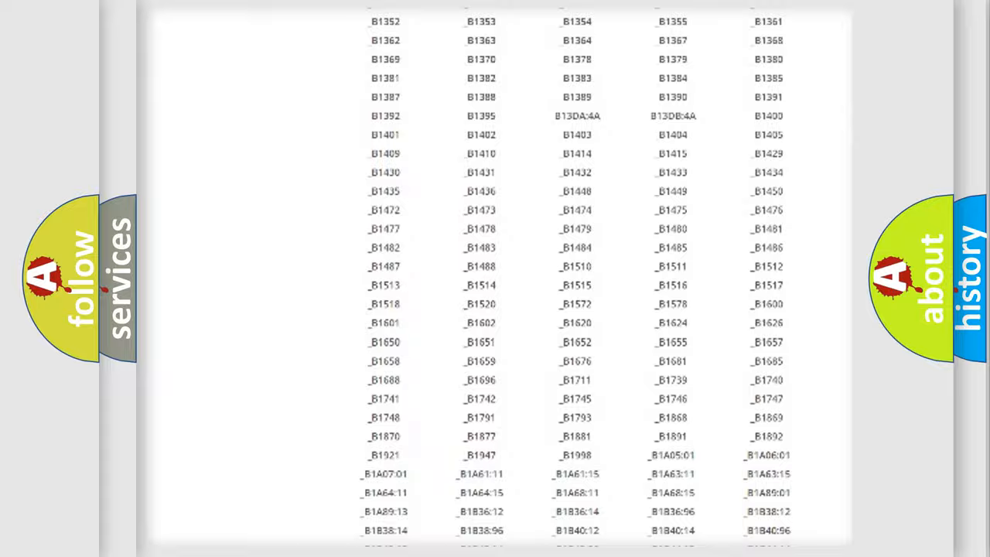